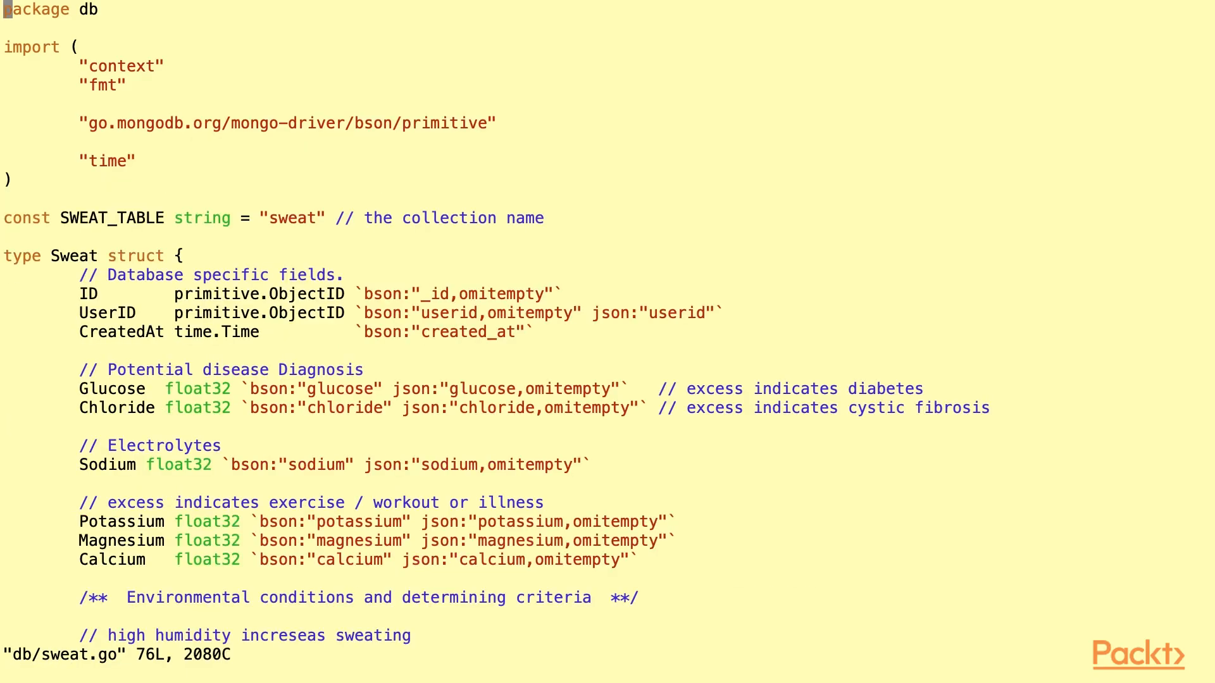
scroll(down, 3)
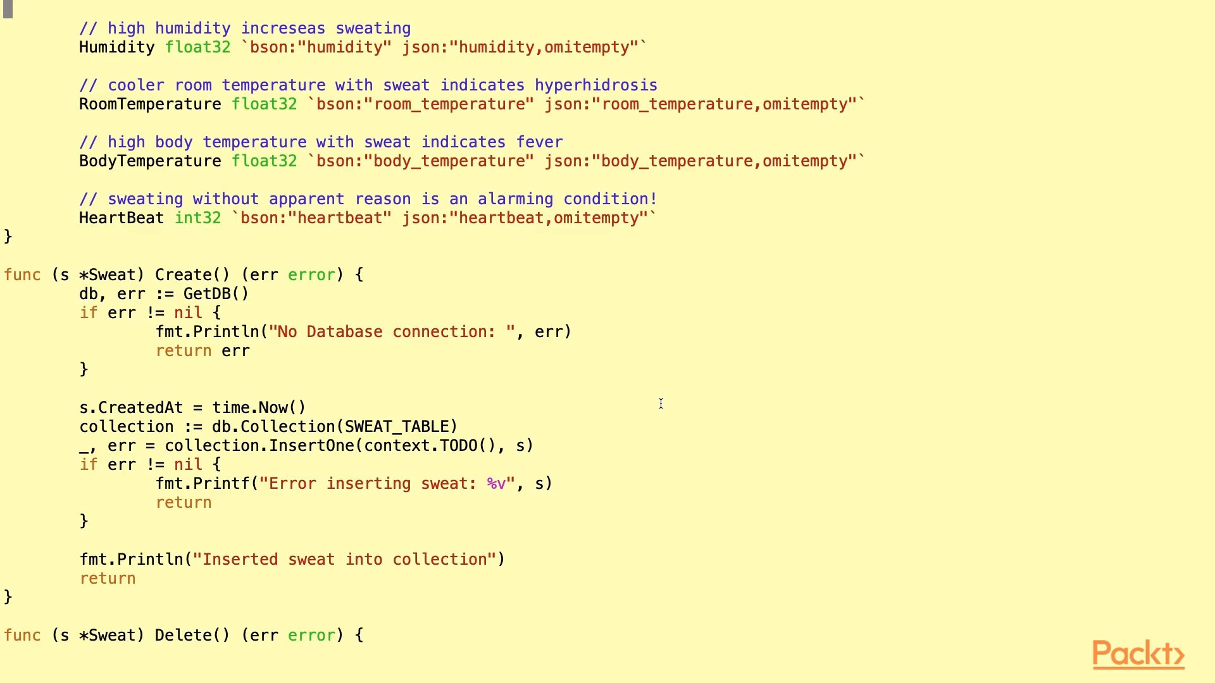
mouse_move(565, 440)
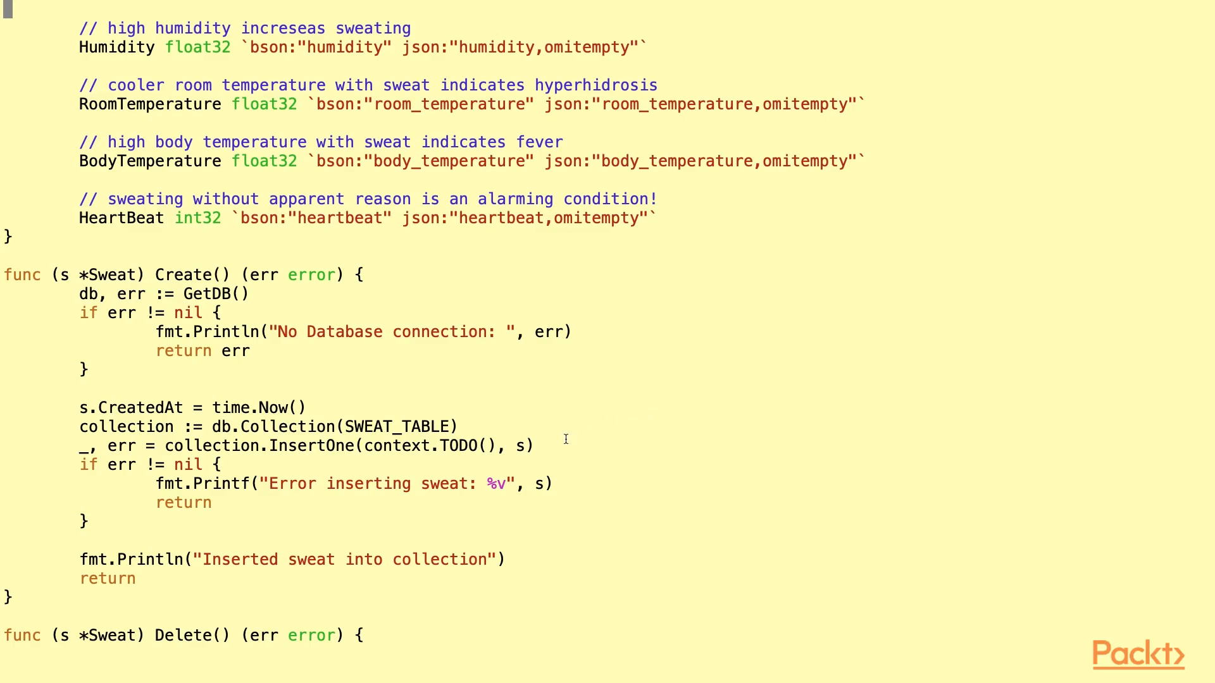
mouse_move(555, 447)
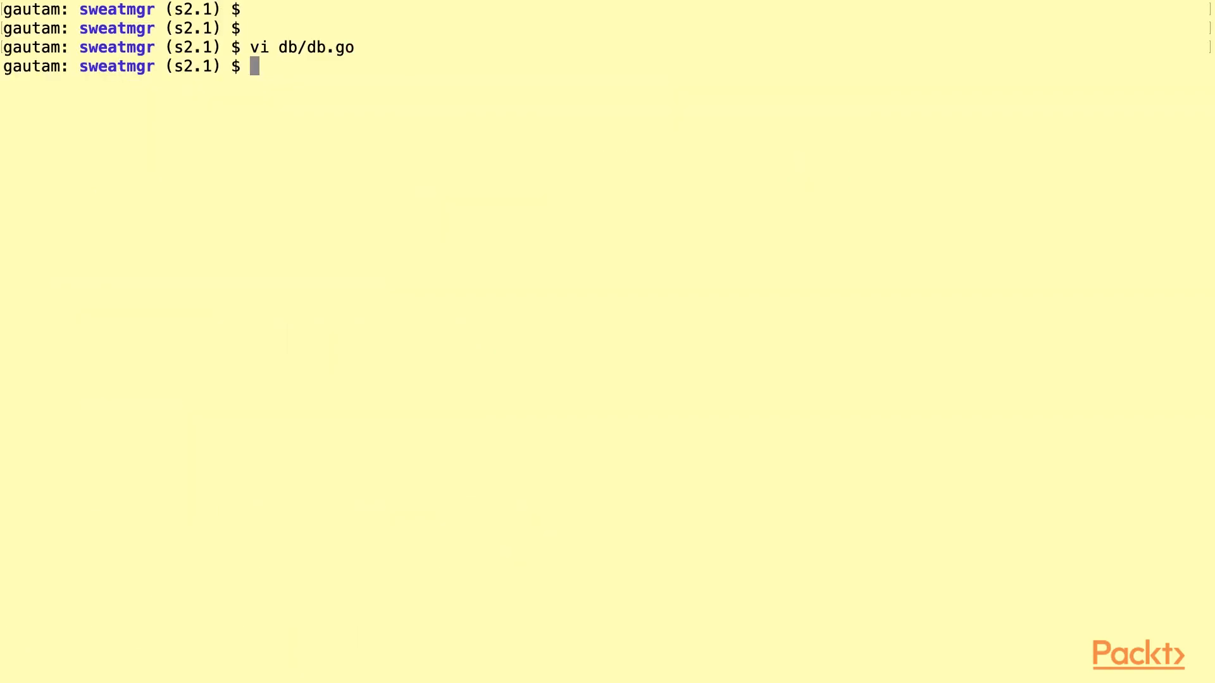
text(go build)
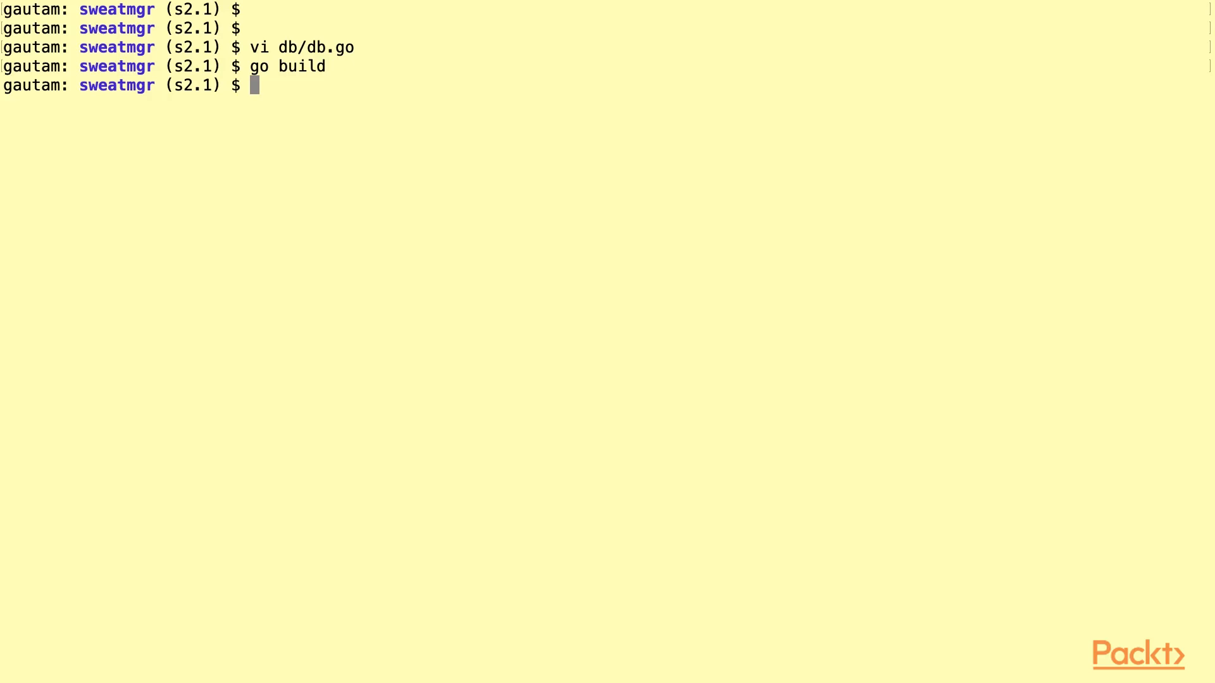
text(vi sweatmgr.go)
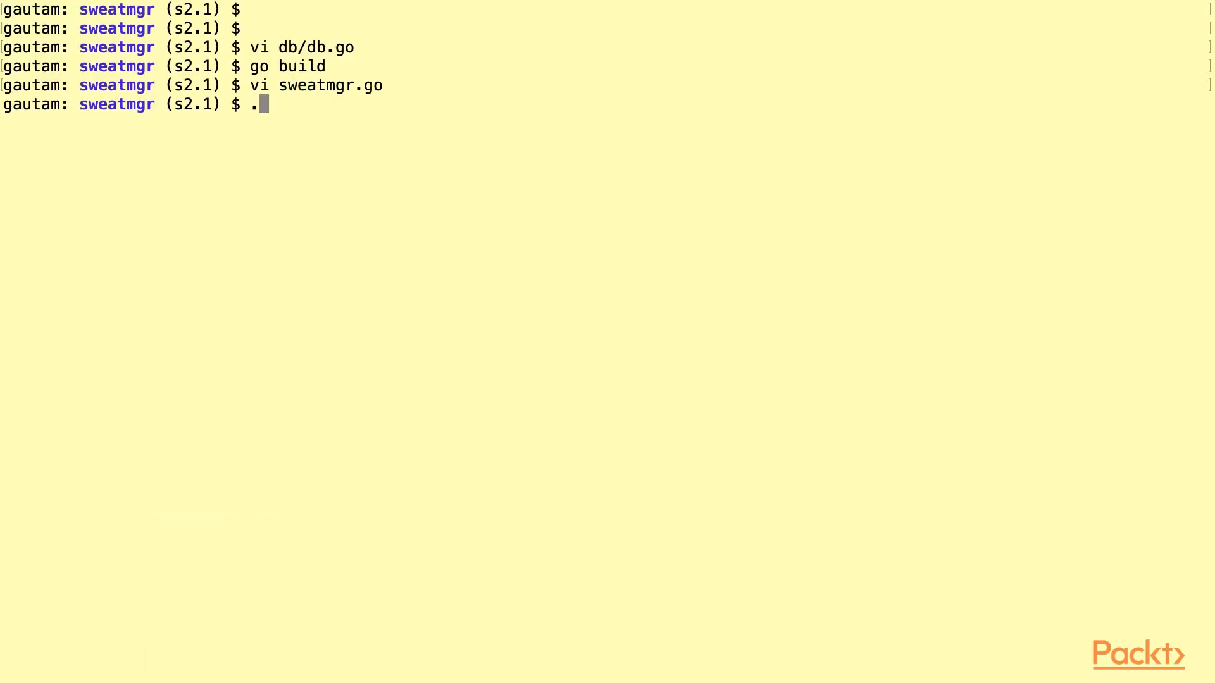
text(/sweatmgr)
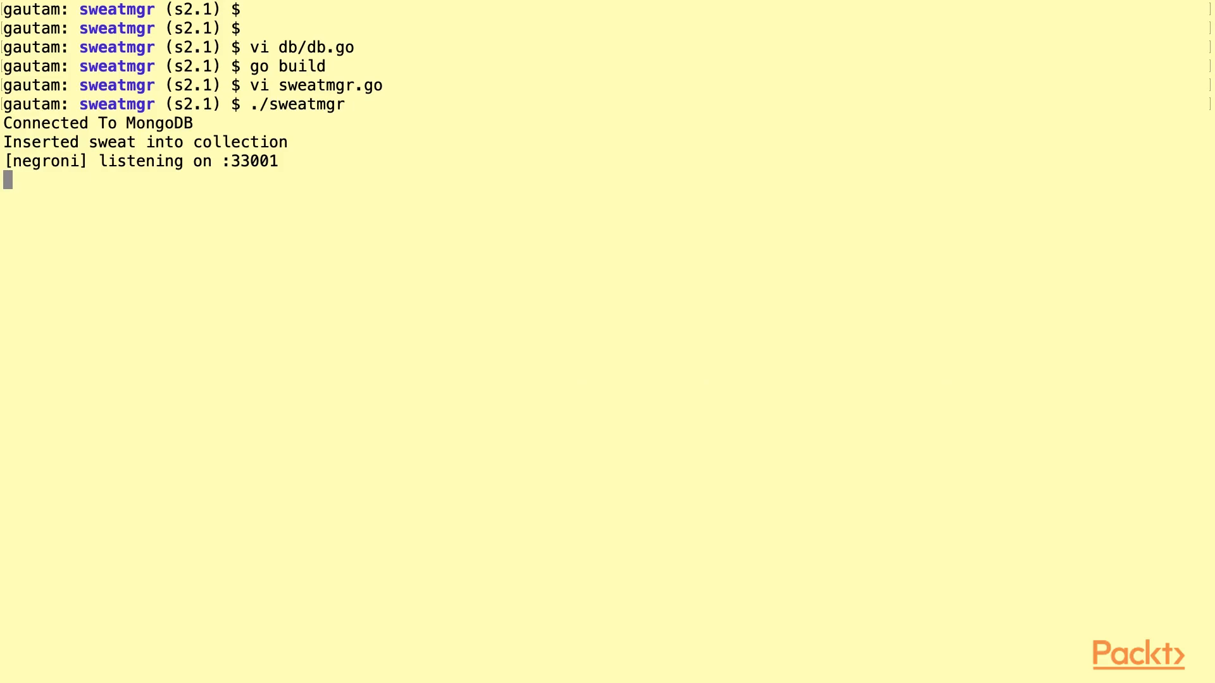
text(mongo)
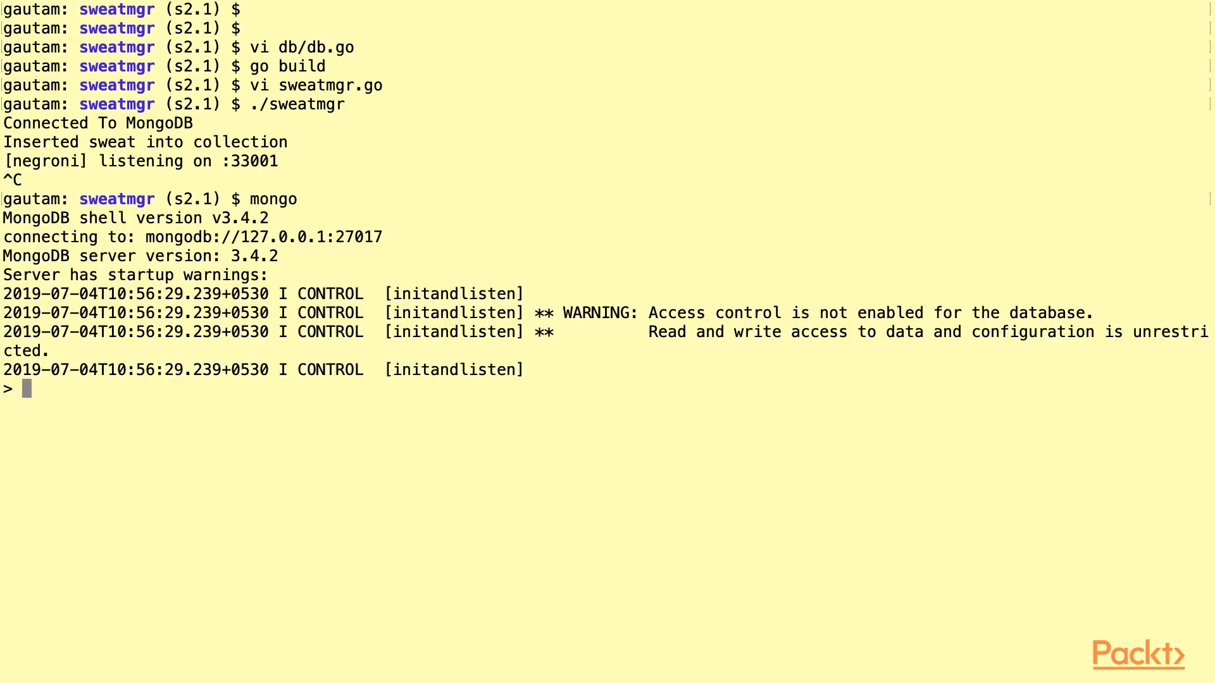
text(use sweatdb)
text(db.sweat)
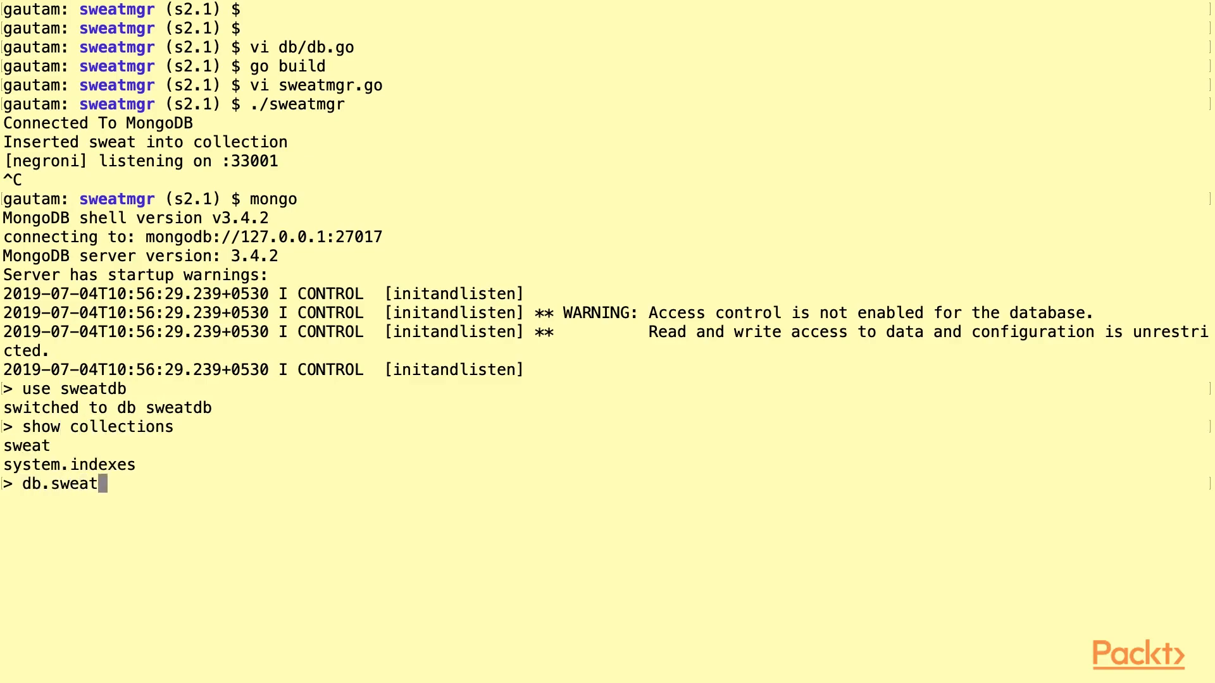
text(.findOne())
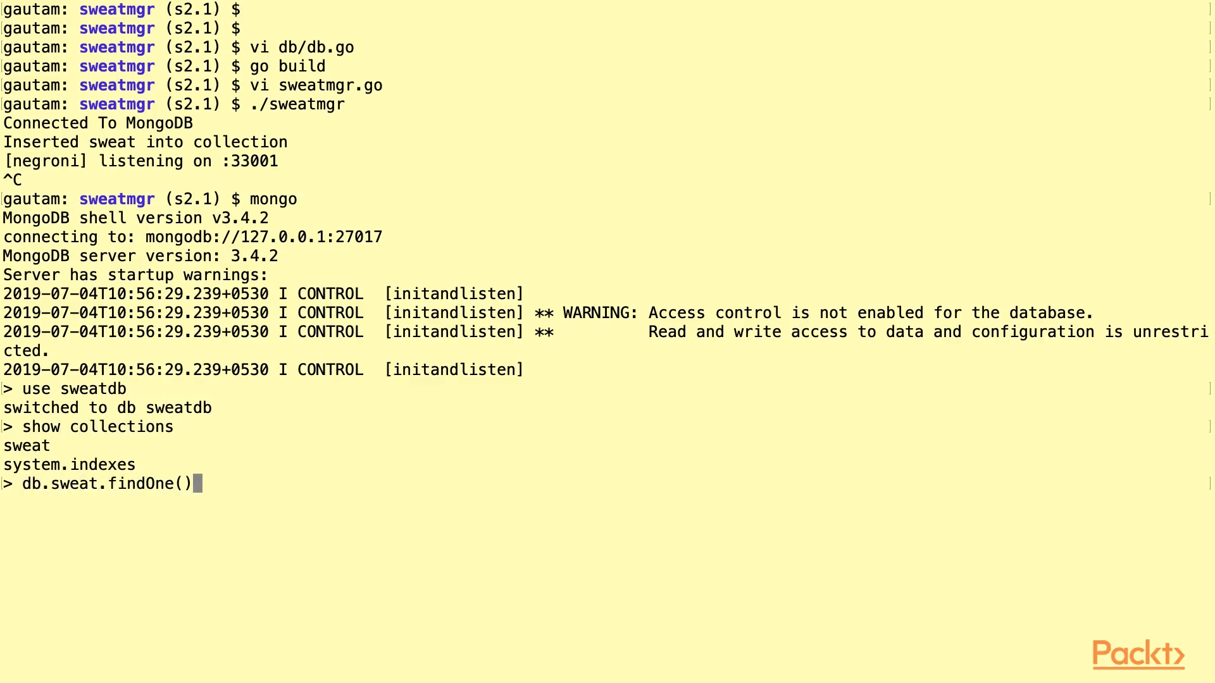